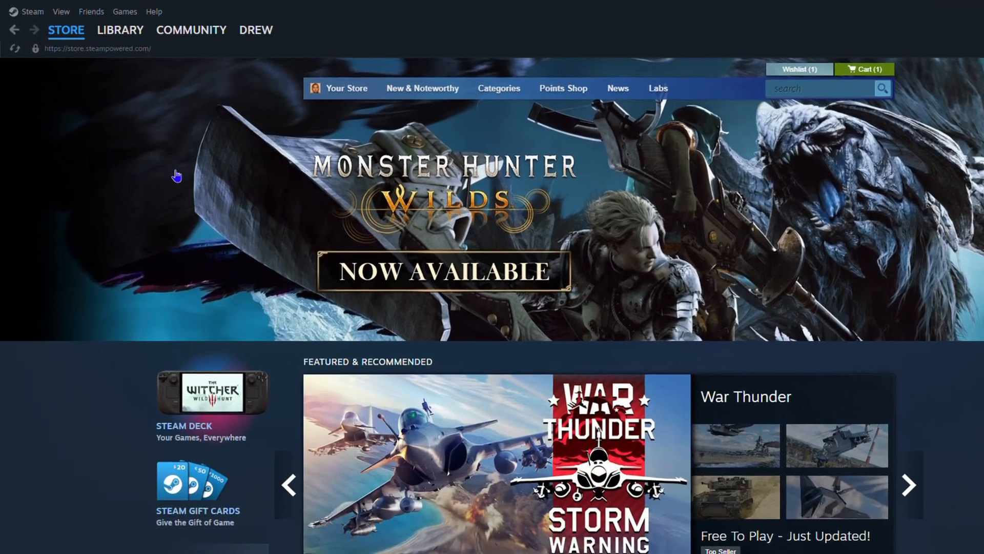
Open the LIBRARY menu showing Home, Collections and Downloads.
left_click(120, 30)
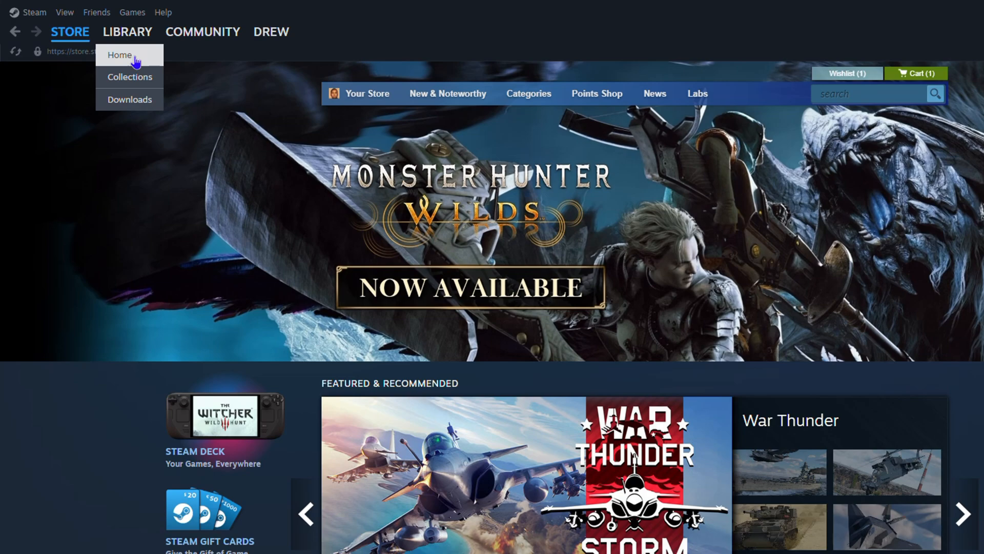
Switch to the Collections view showing the 2022 Games collection and uncategorized Call of Duty.
left_click(130, 76)
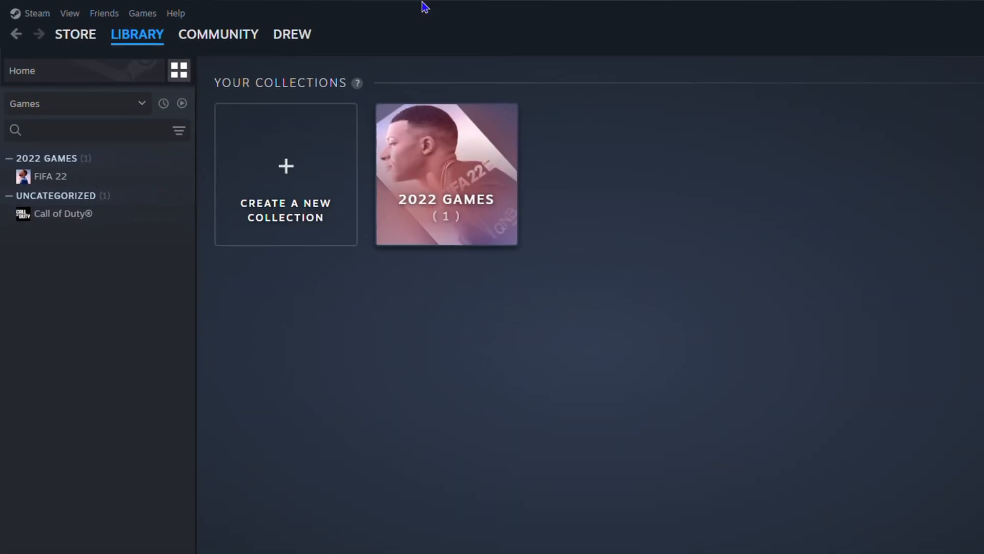
mouse_move(81, 293)
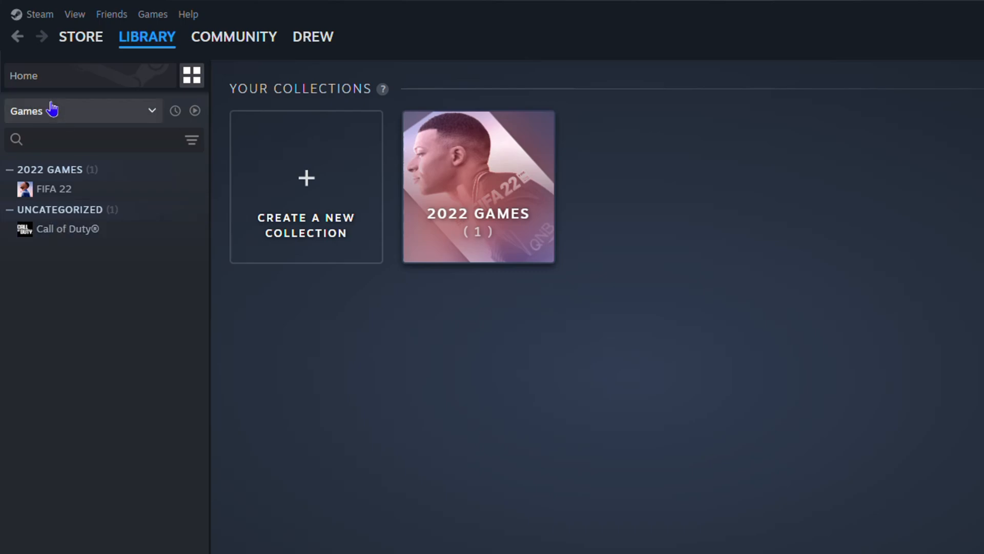
mouse_move(118, 134)
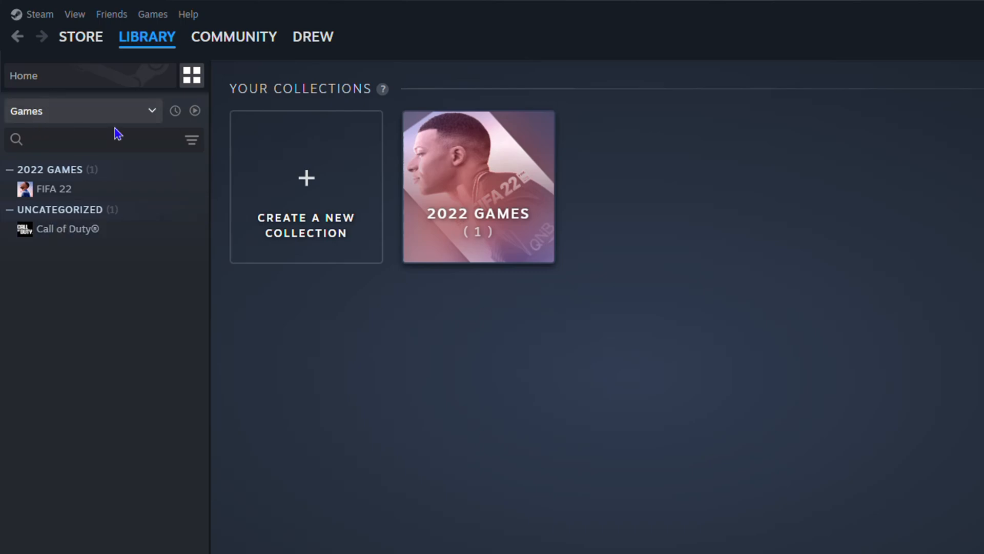
Set the library filter to include both Games and Tools, showing dedicated server tools.
left_click(81, 110)
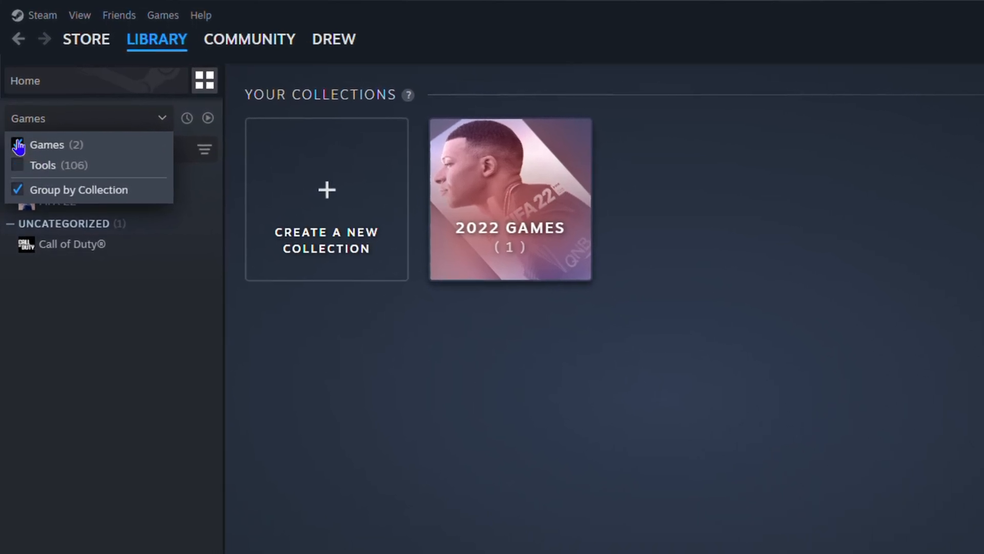
left_click(18, 144)
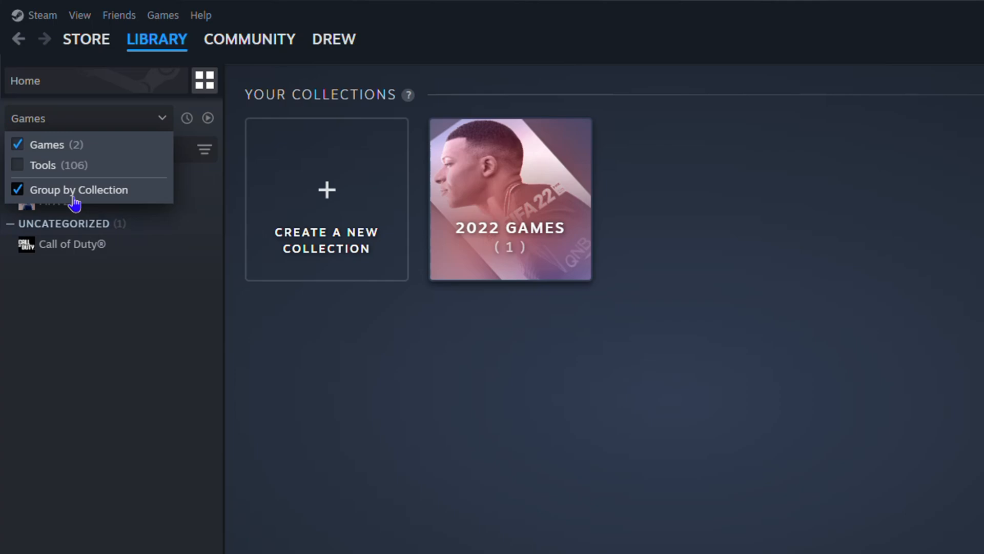
mouse_move(131, 188)
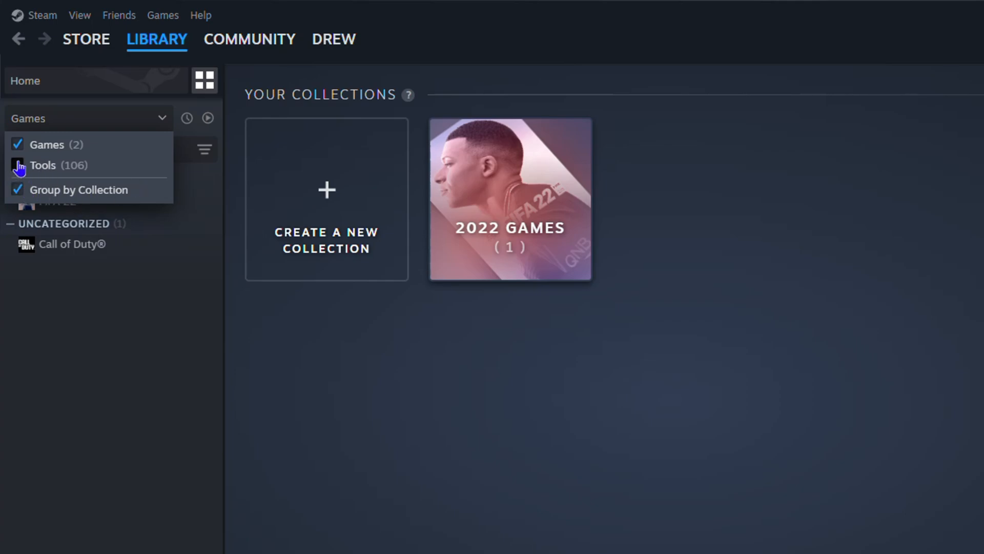
left_click(17, 165)
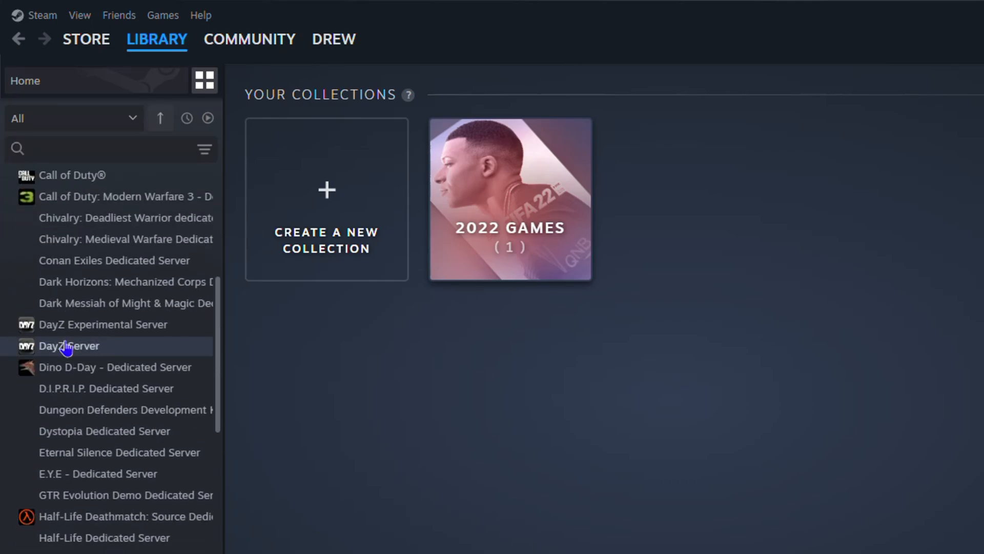
scroll("down", 3)
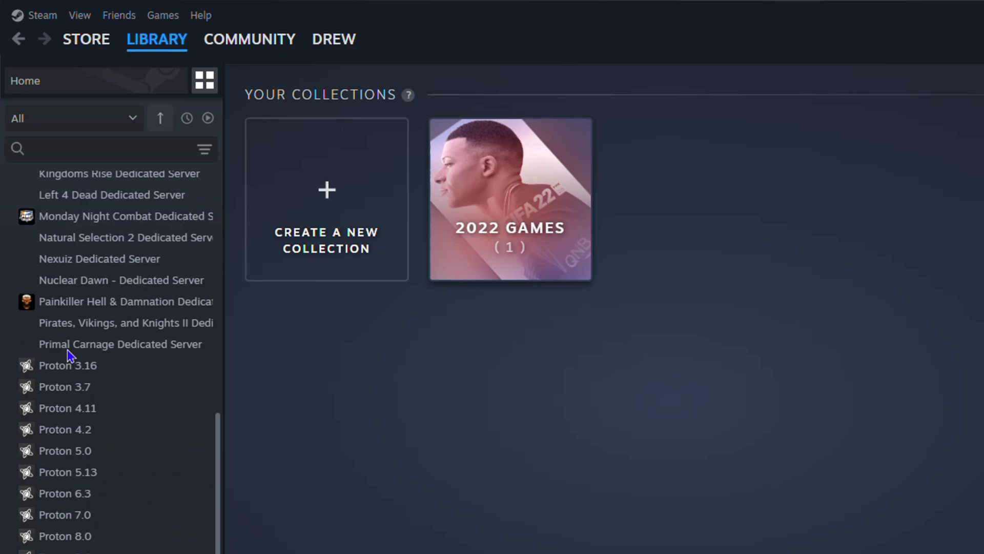
scroll("down", 3)
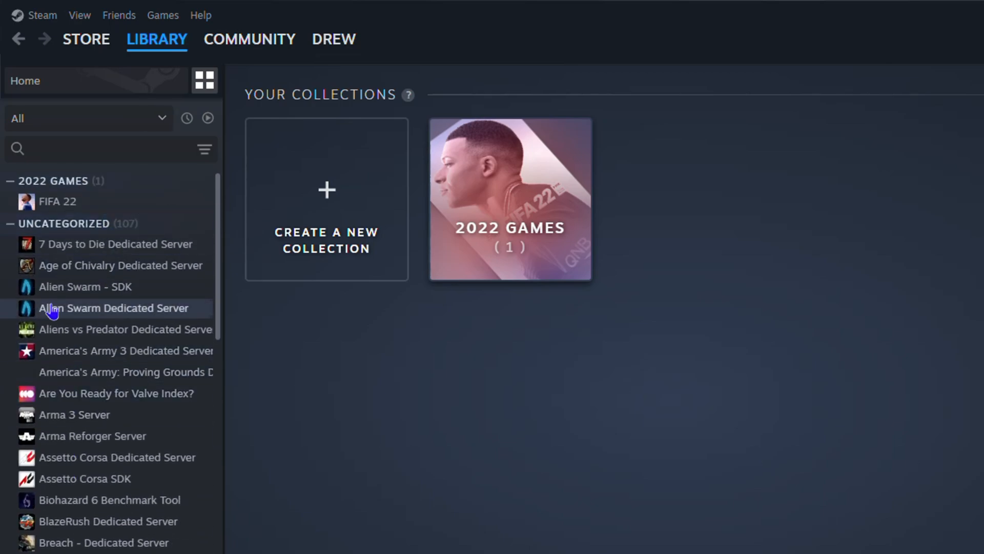
mouse_move(76, 372)
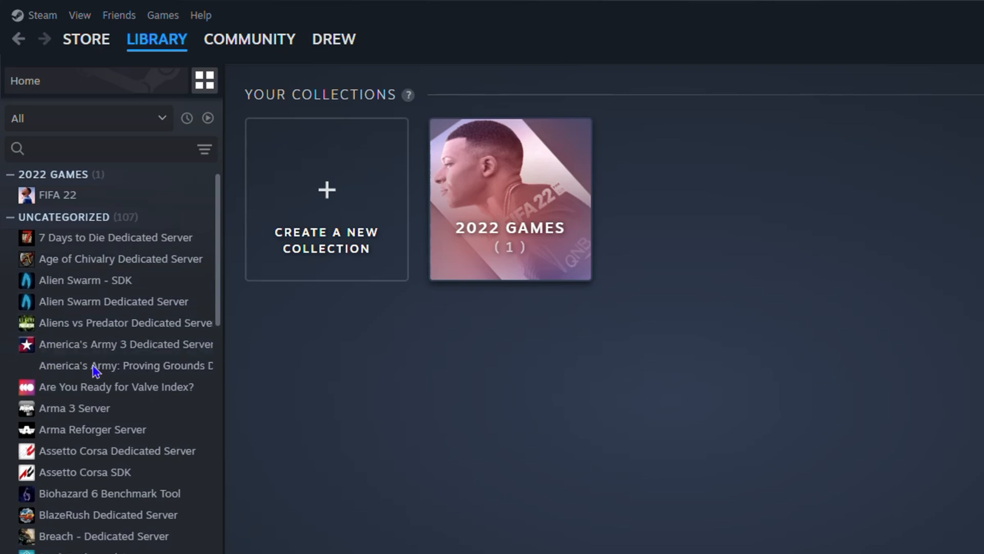
Scroll the sidebar list and reopen the filter showing Games (2) and Tools (106) ticked.
scroll("down", 3)
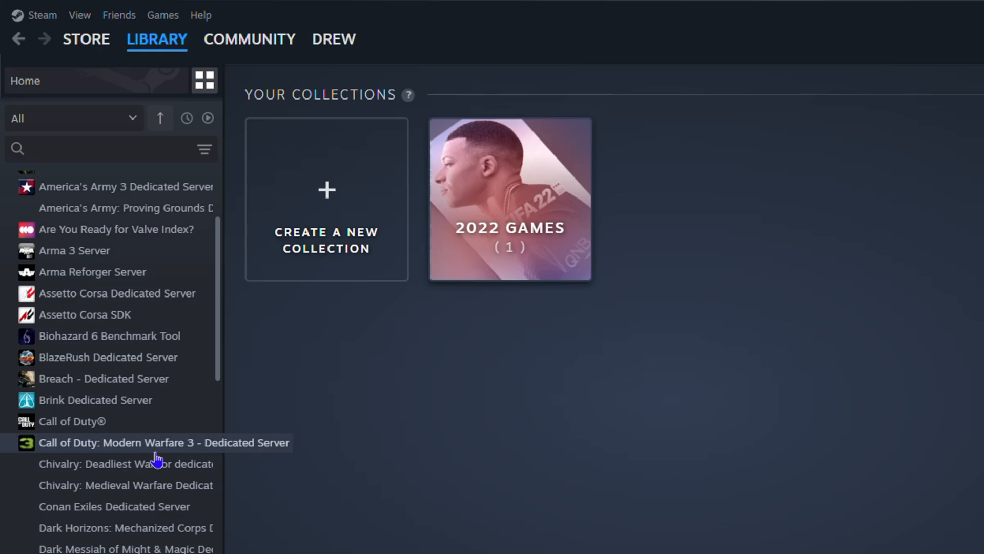
mouse_move(132, 484)
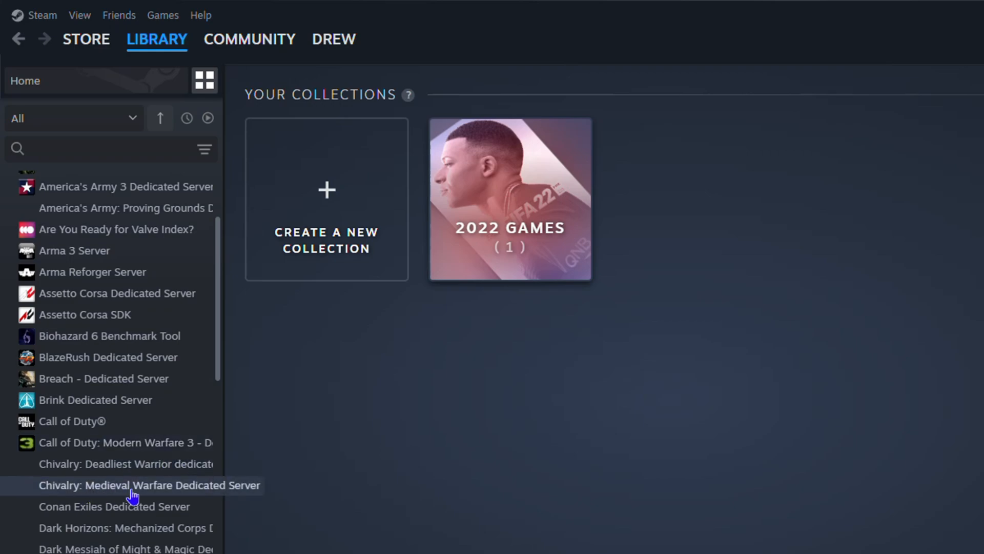
scroll("down", 3)
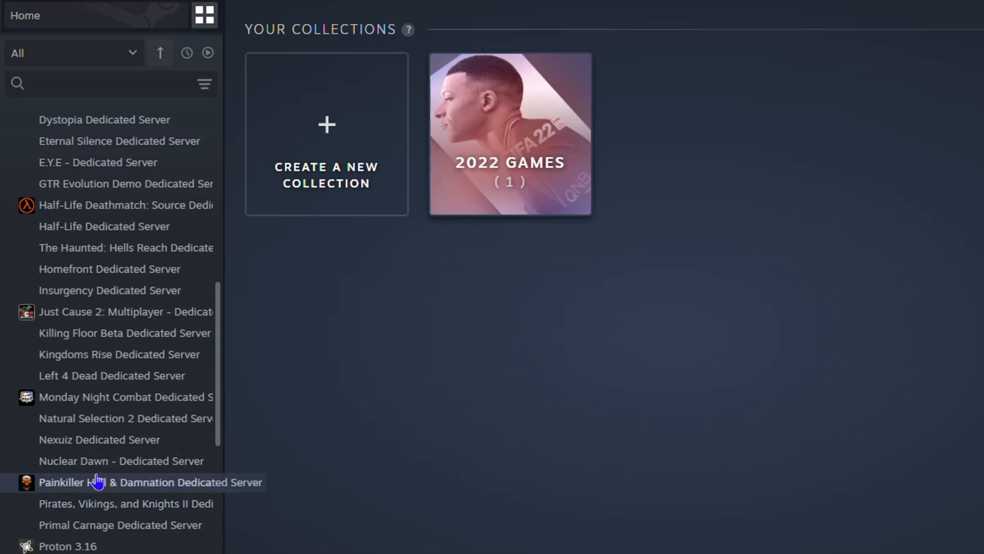
scroll("down", 3)
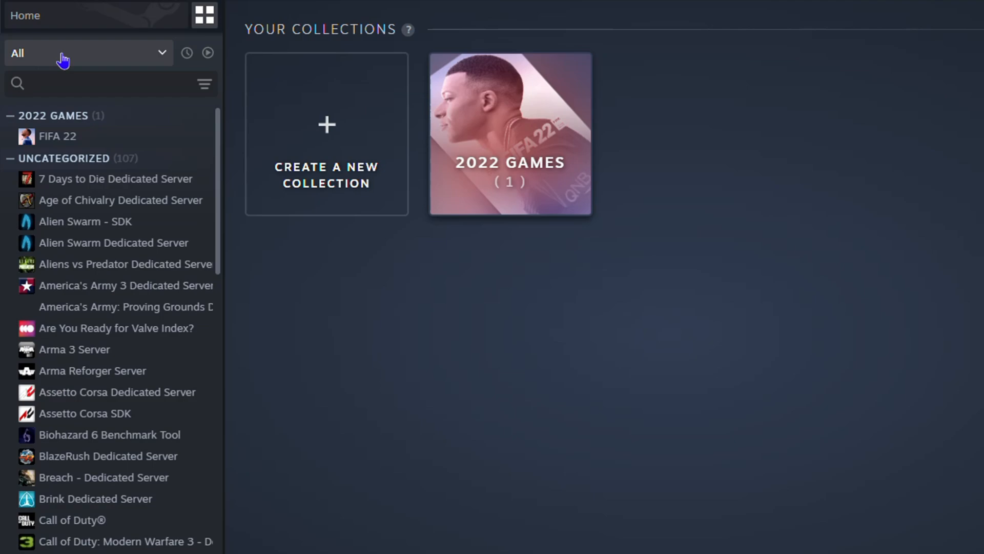
left_click(85, 53)
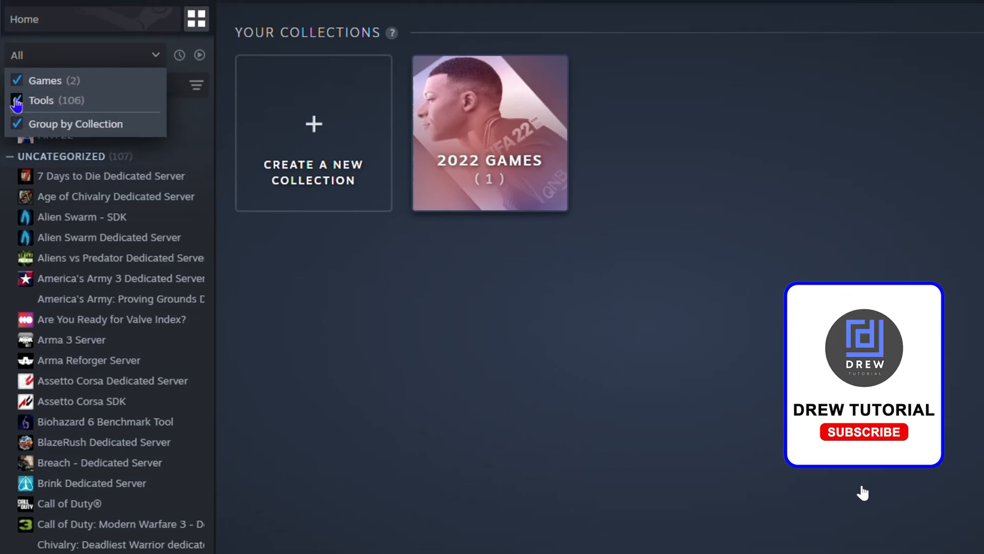